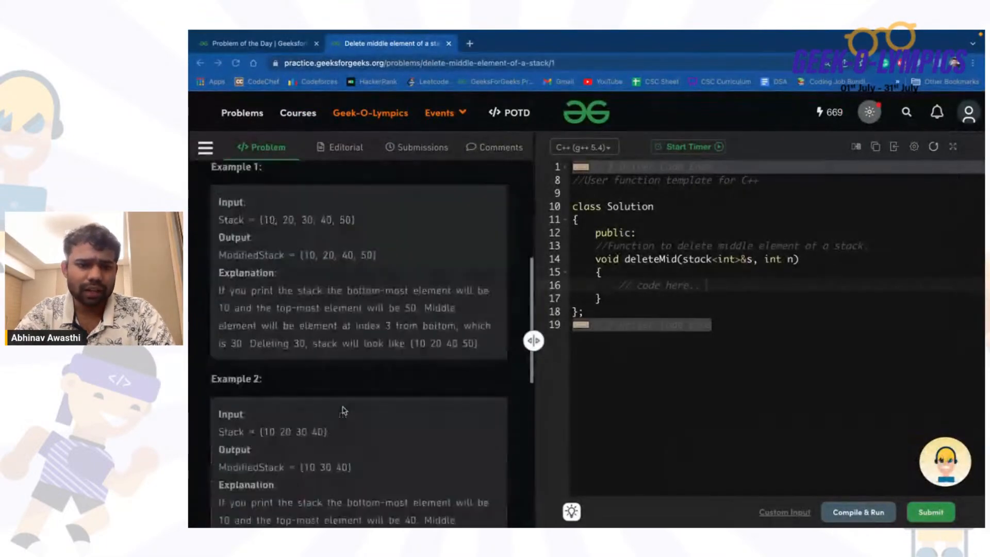
Step: Sketch a stack holding 7, 8, 1, 3, 5 on the whiteboard and label its middle element
scroll(up, 3)
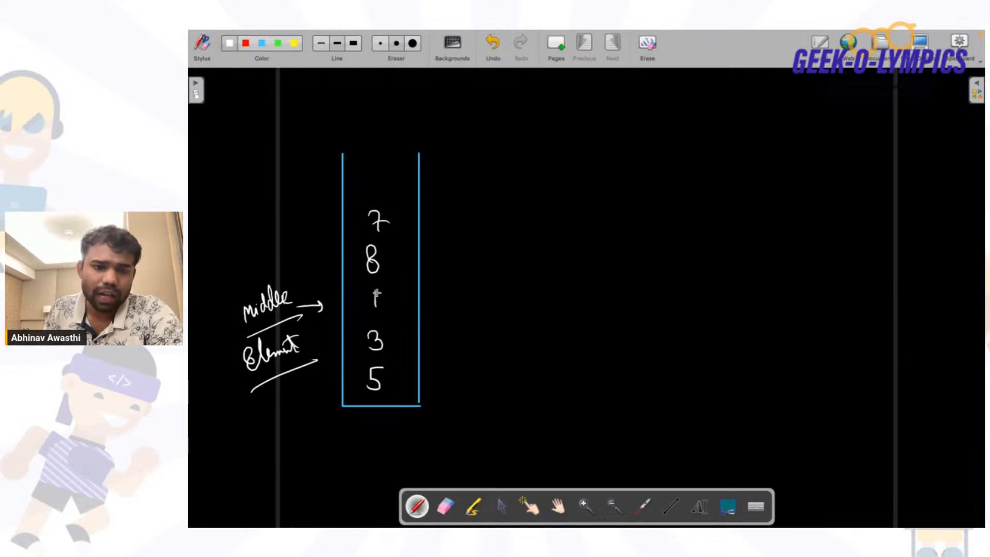
click(520, 44)
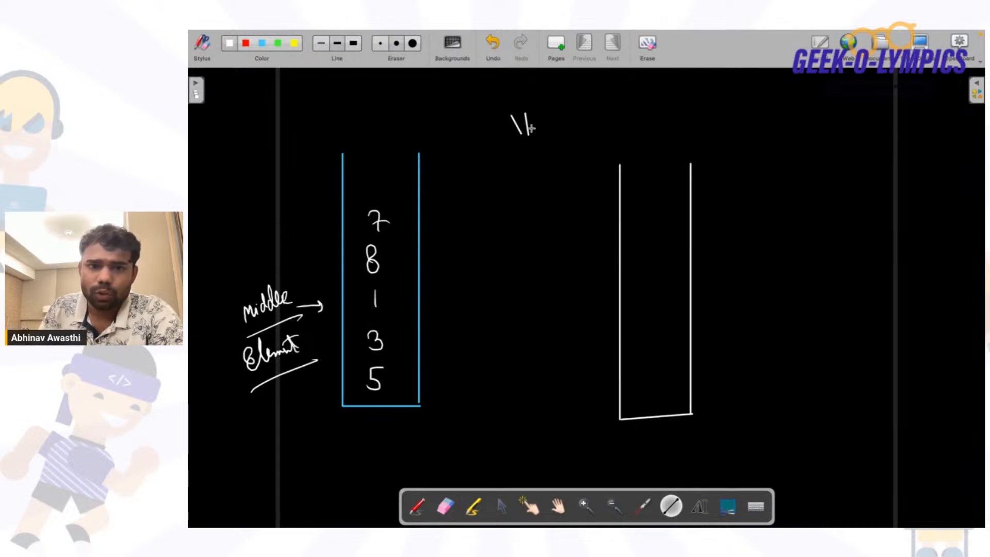
Step: Move 7 and 8 into a second stack, note n=5 and n/2 → 2, and erase the middle element 1
click(491, 46)
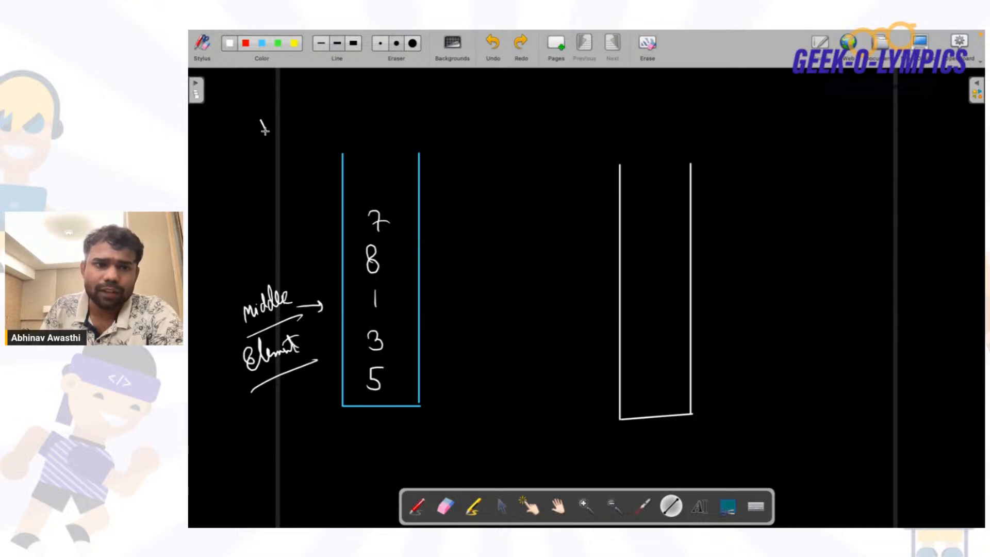
click(492, 44)
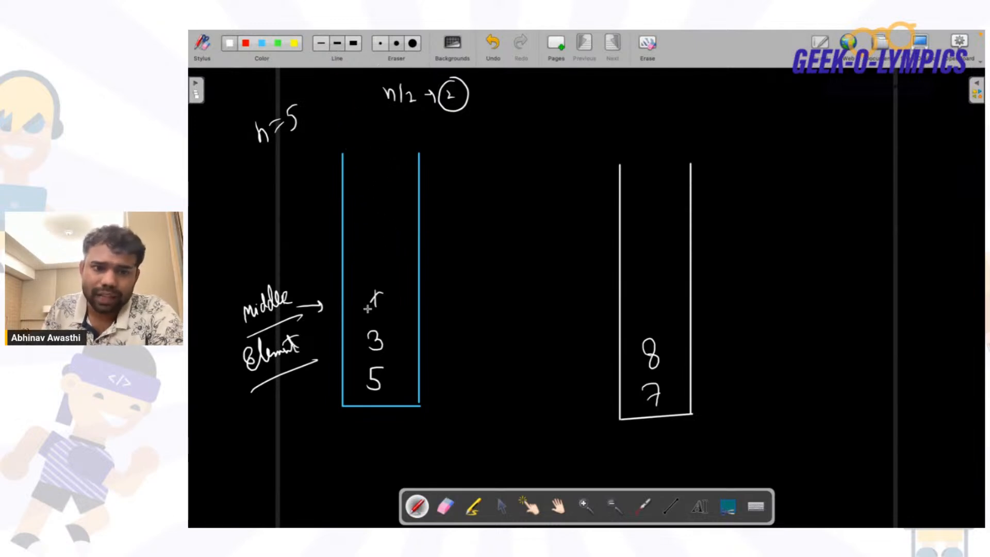
click(444, 508)
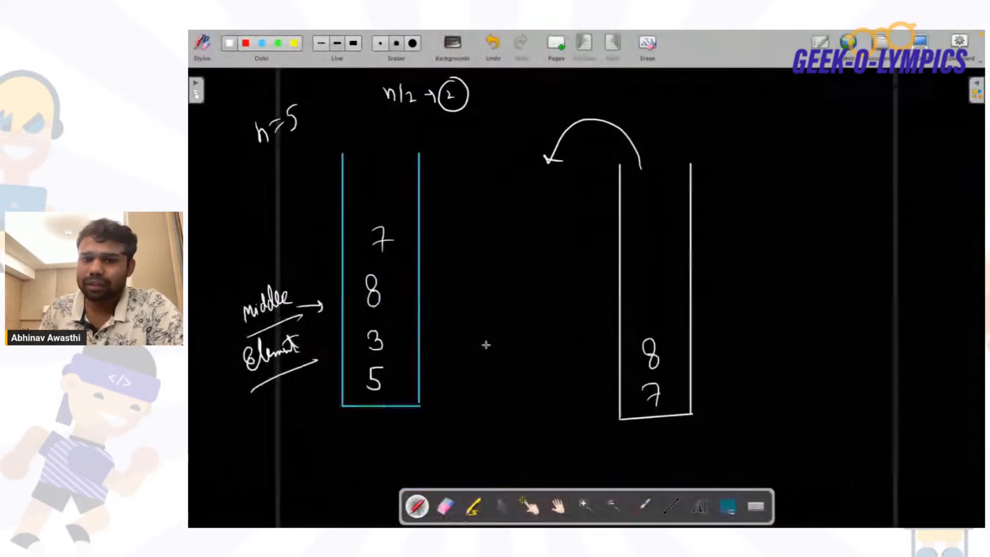
click(445, 508)
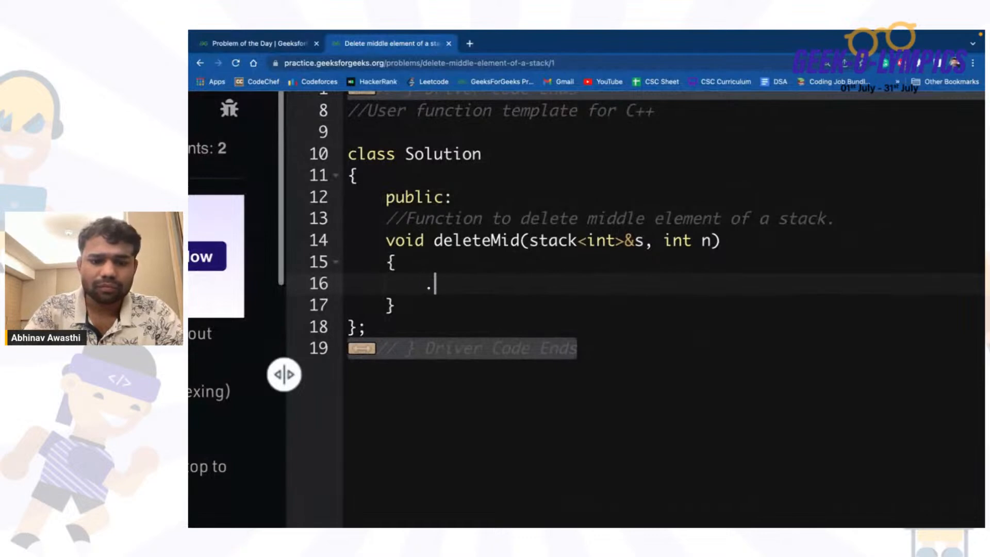
Step: Declare auxiliary stack<int> s1 and start a for loop from 0 to n/2
text(stack<int>)
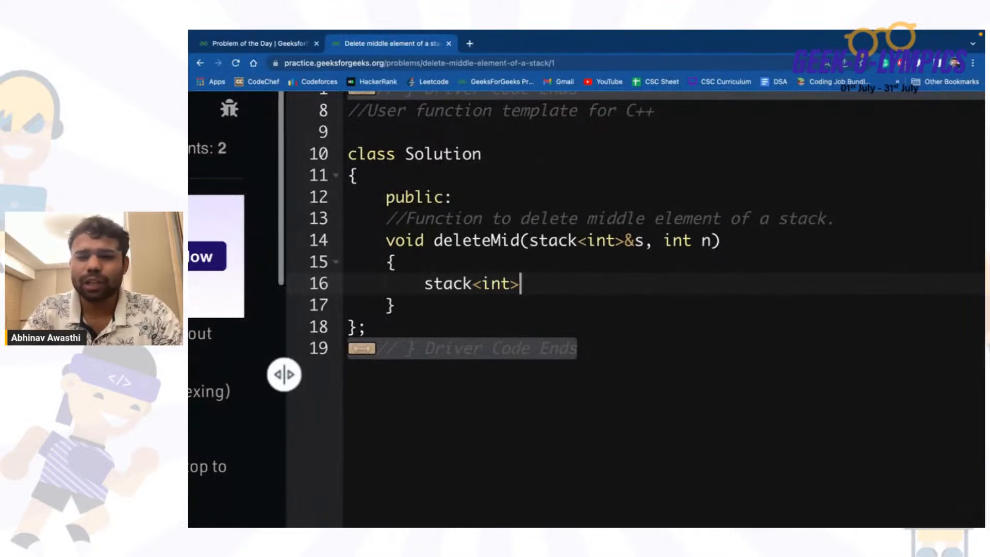
text(s;)
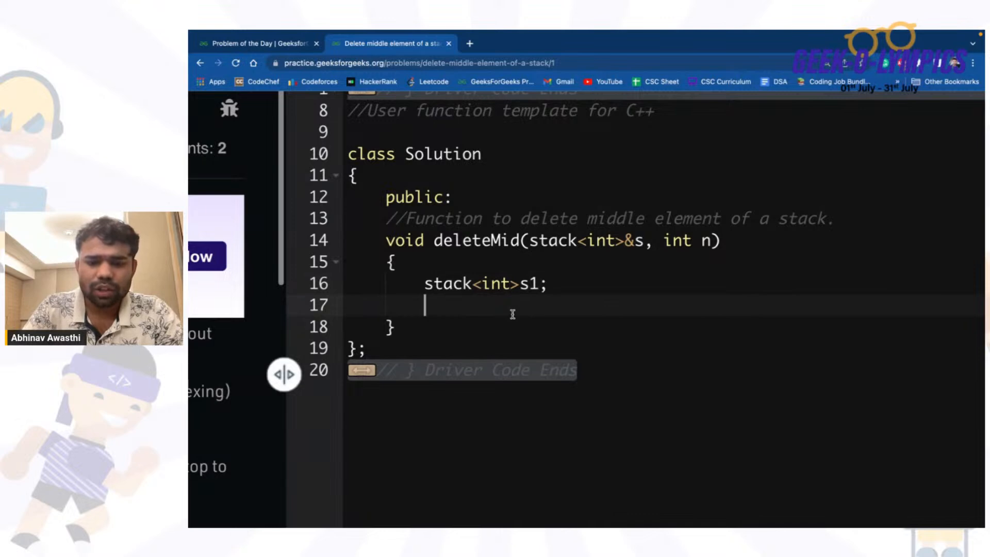
text(for(int i=)
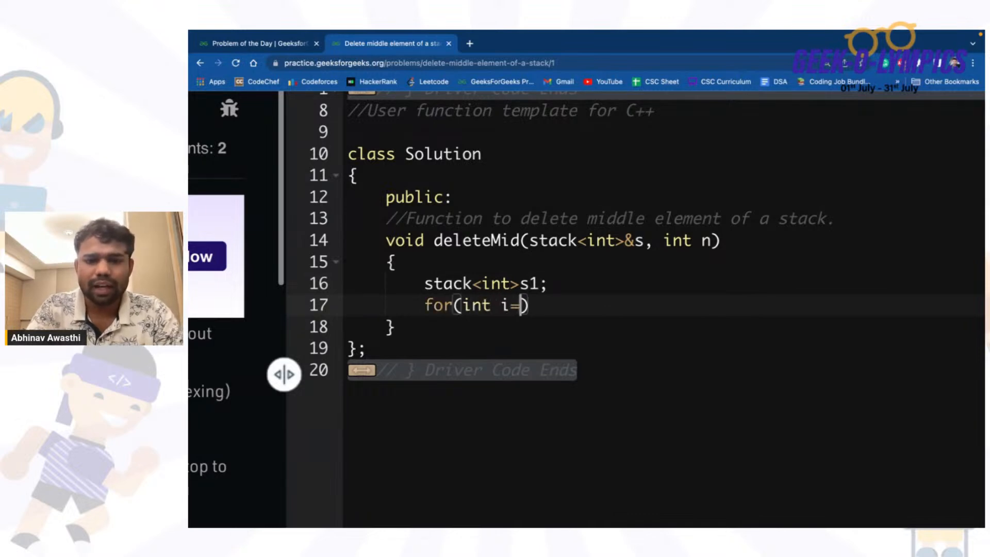
text(0)
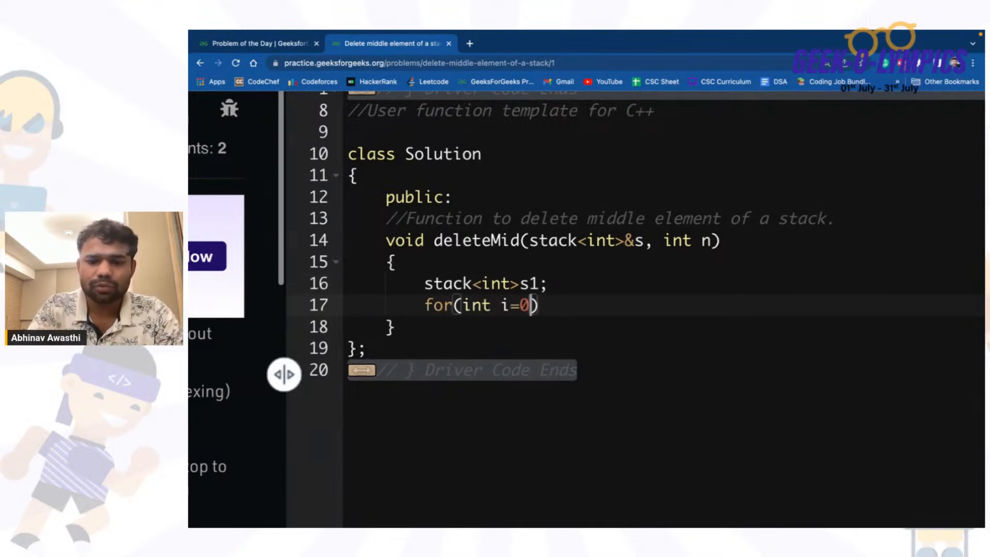
text(;i<n/)
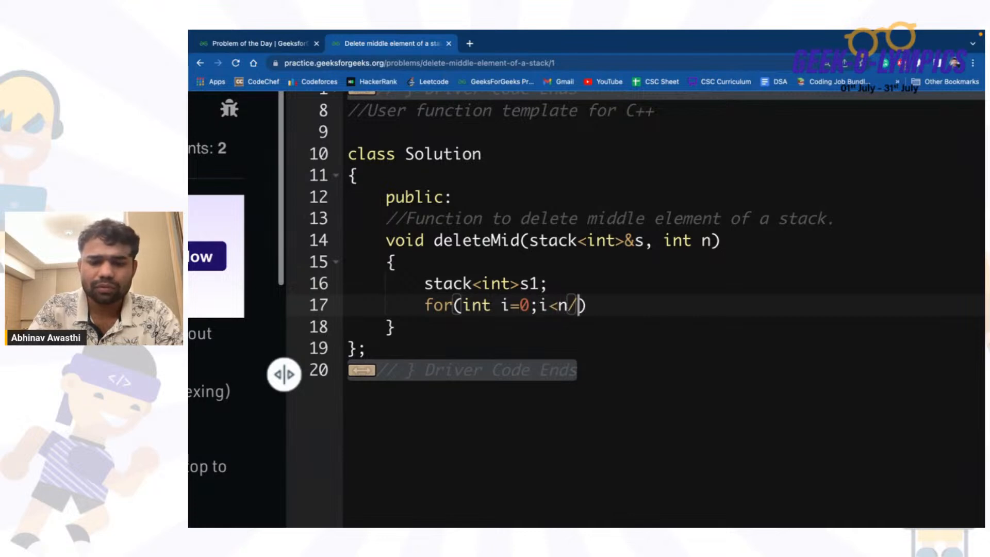
text(2)
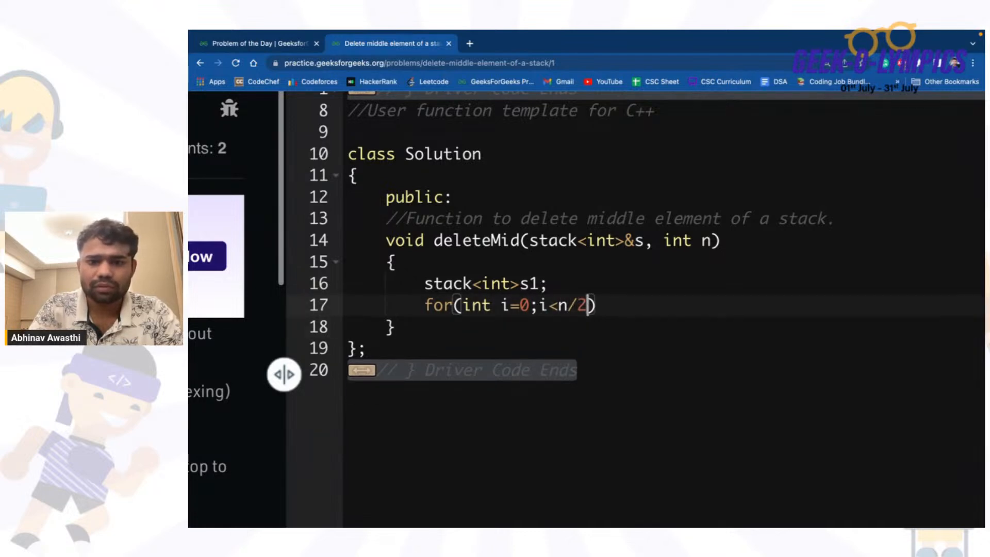
text(;i)
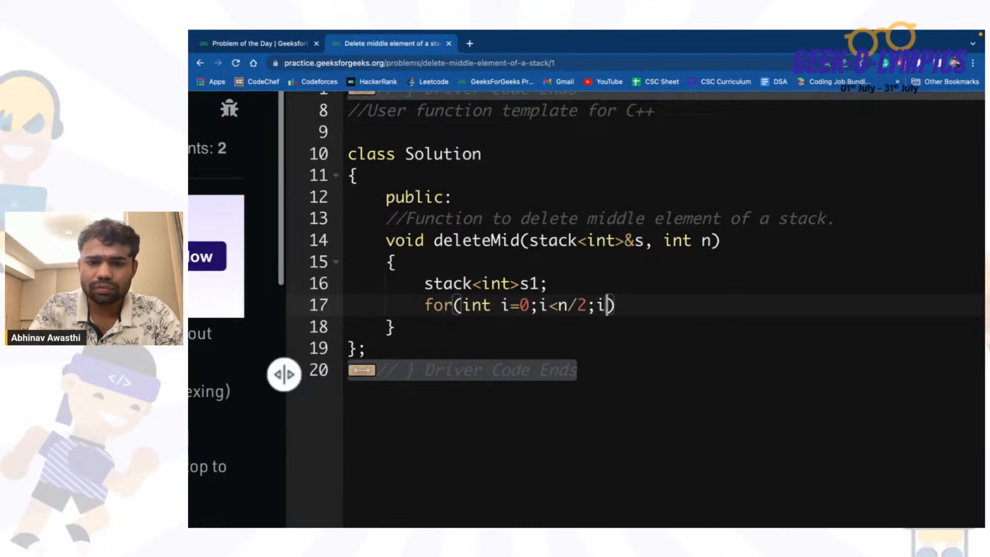
text(++){)
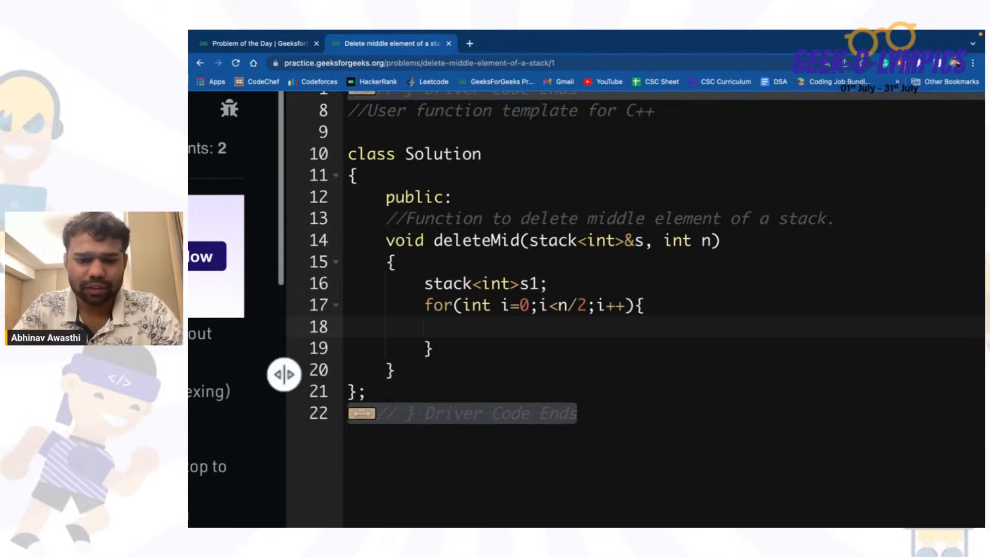
Step: Inside the loop, push s.top() into s1 and pop it from s
text(s1.p)
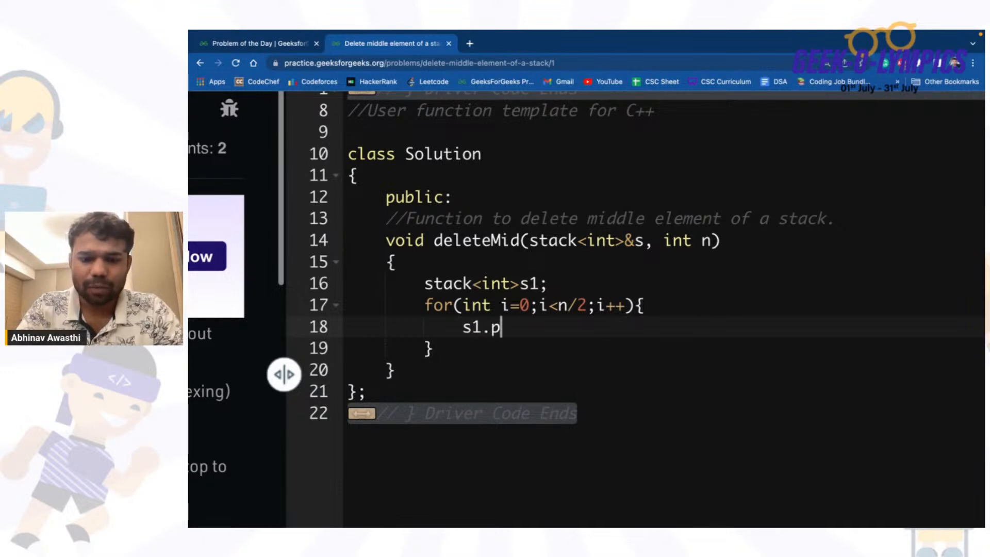
text(ush(s.)
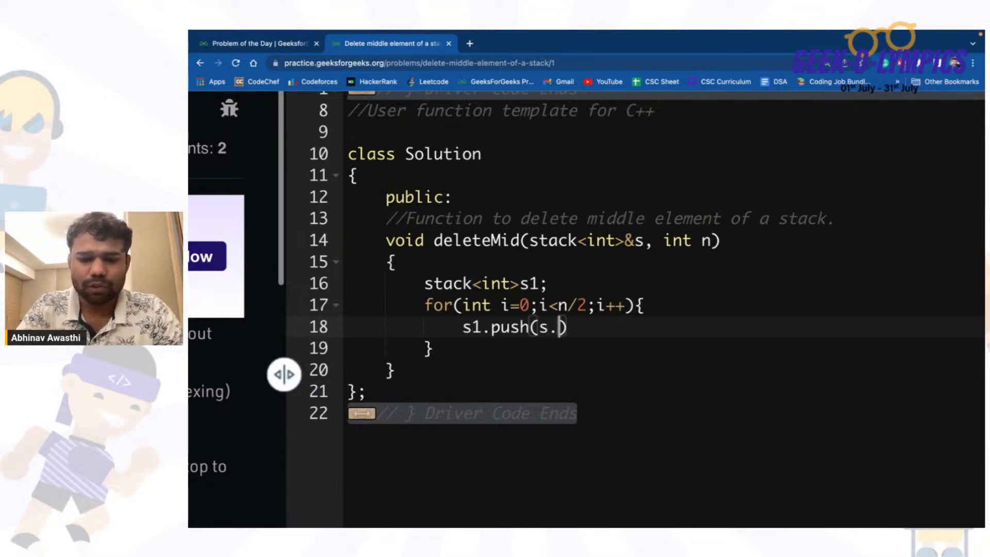
text(top())
text(s)
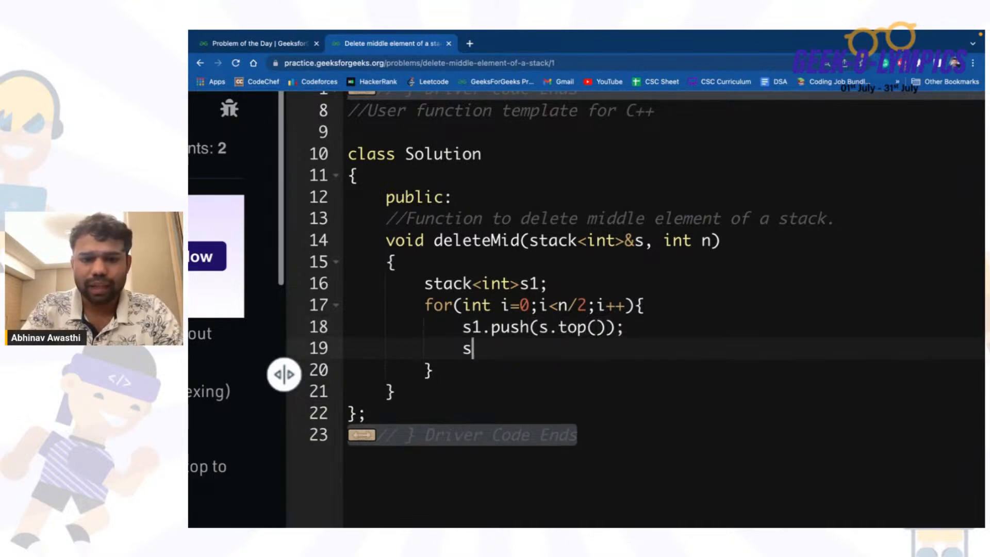
text(.pop())
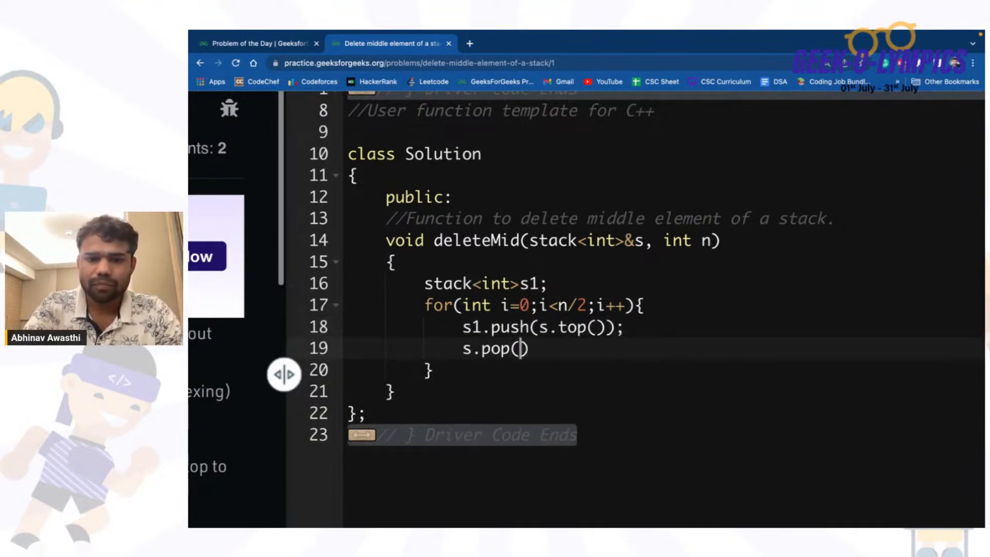
text(;)
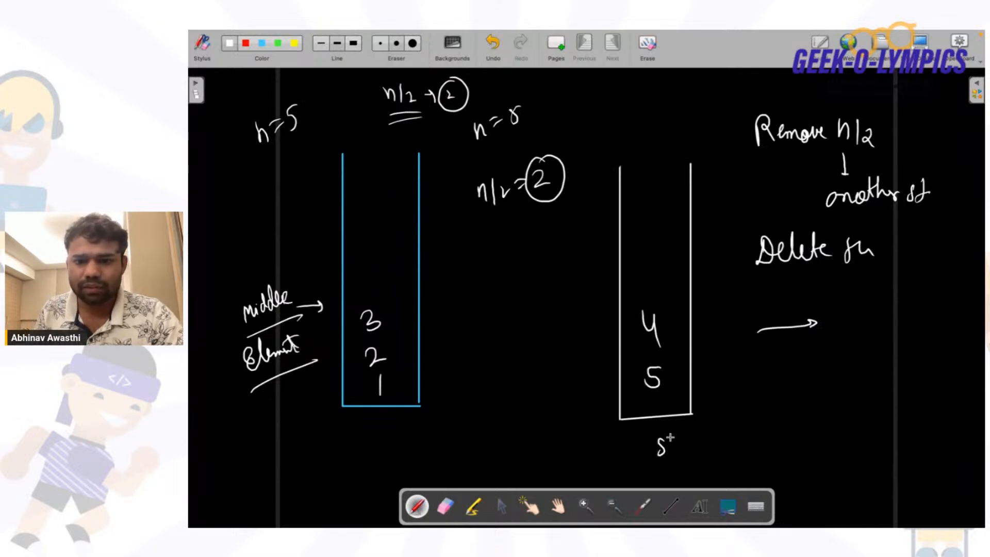
mouse_move(396, 396)
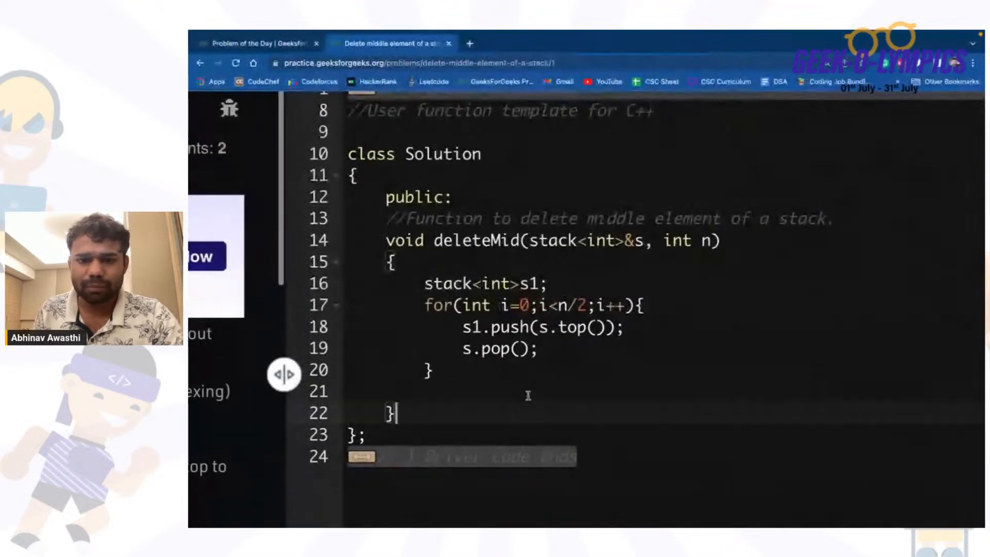
Step: Pop the middle element with s.pop(), add the loop restoring s1 into s, and compile and run
text(s.p)
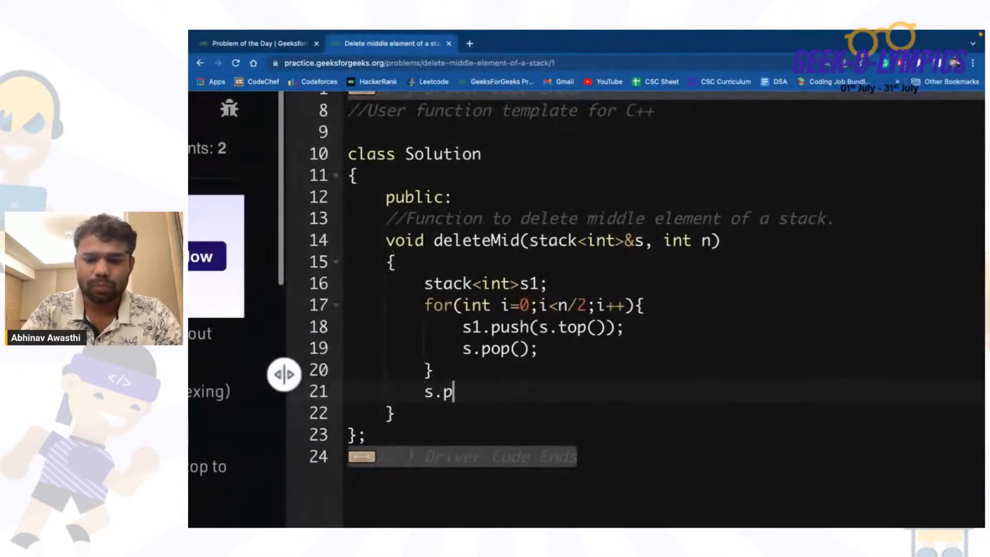
text(op();)
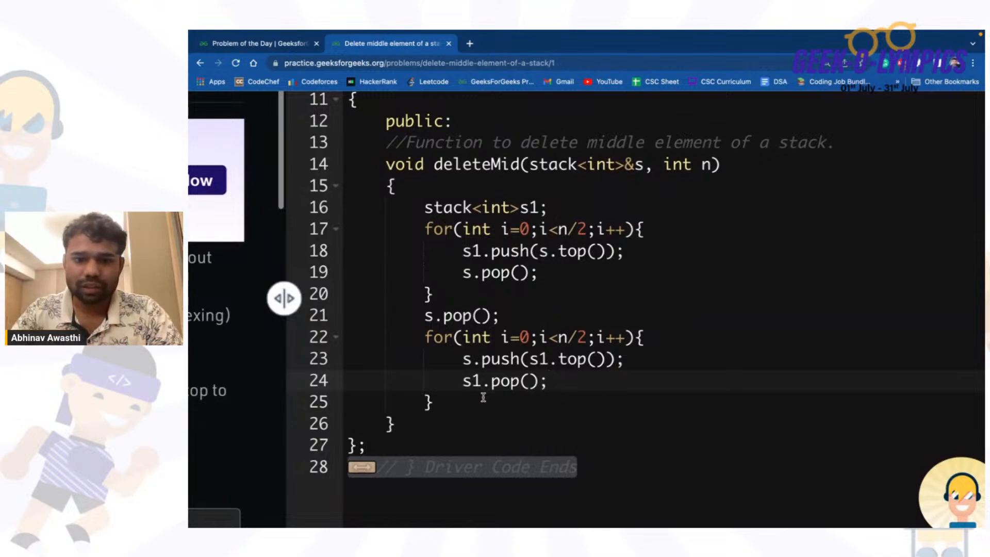
click(857, 513)
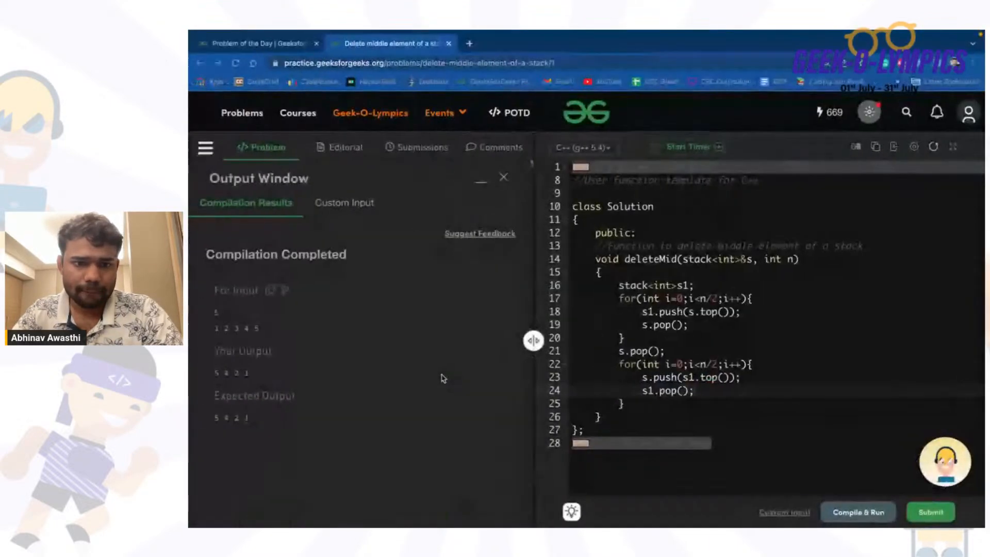
Step: Submit the deleteMid solution, see all 1120 test cases pass, and close the Output Window
click(929, 512)
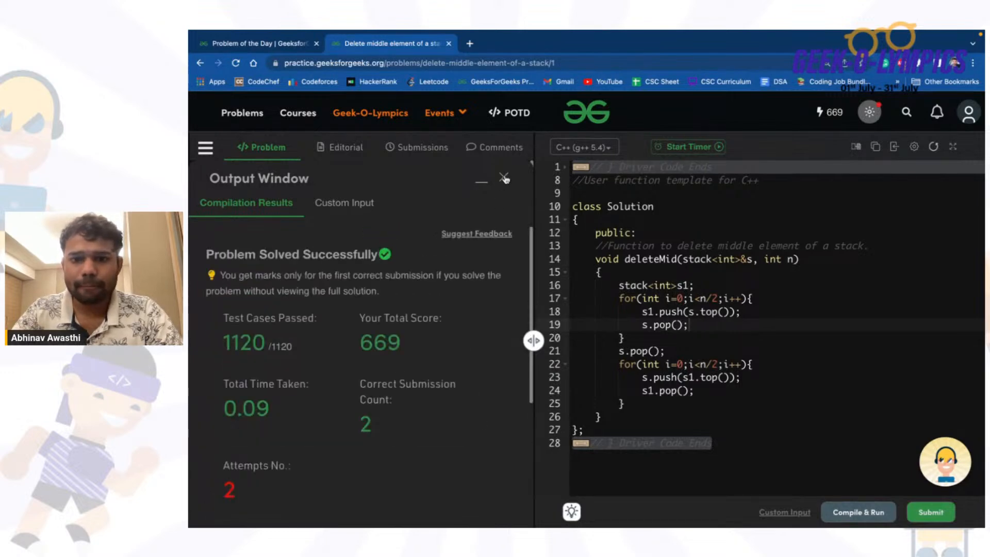
click(505, 179)
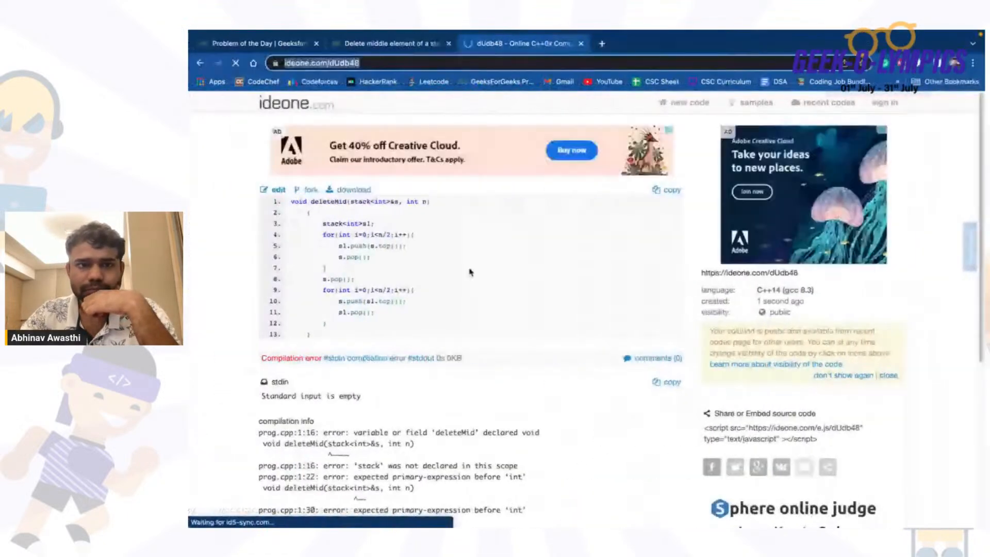
Step: After sharing the code on ideone, return to the GeeksforGeeks stack problem page
click(392, 43)
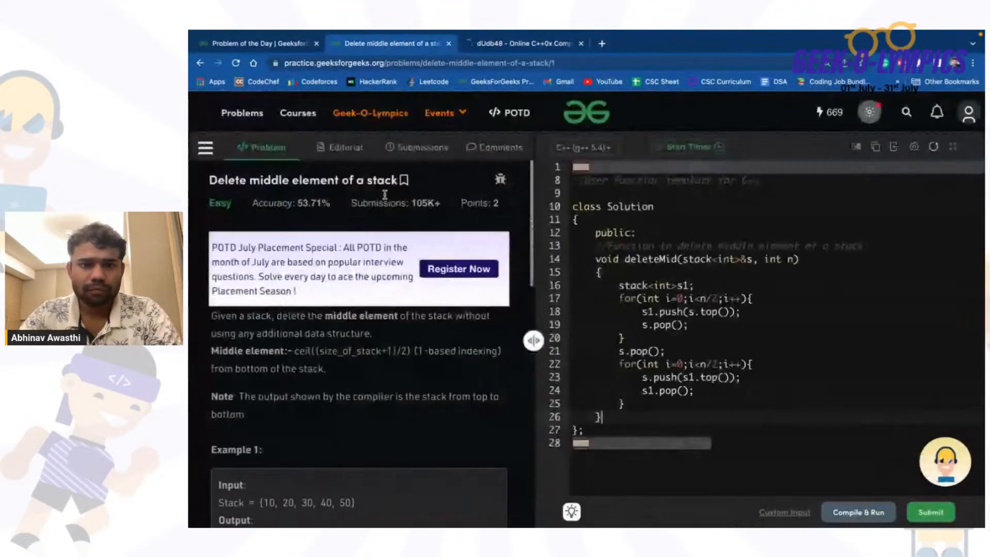
Step: Open the Problem of the Day page (Queue Reversal) in a new tab, then switch to the StreamYard broadcast studio
click(601, 43)
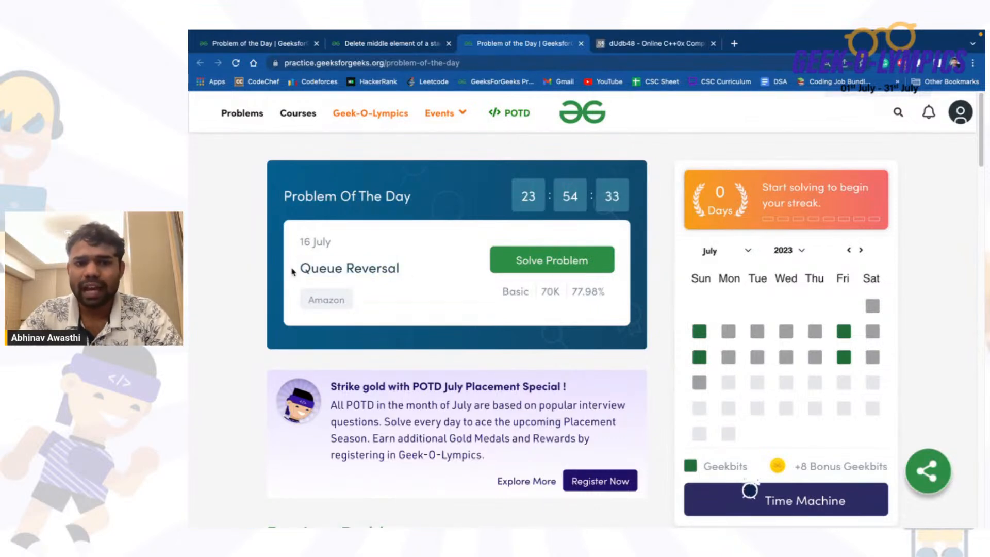
mouse_move(478, 210)
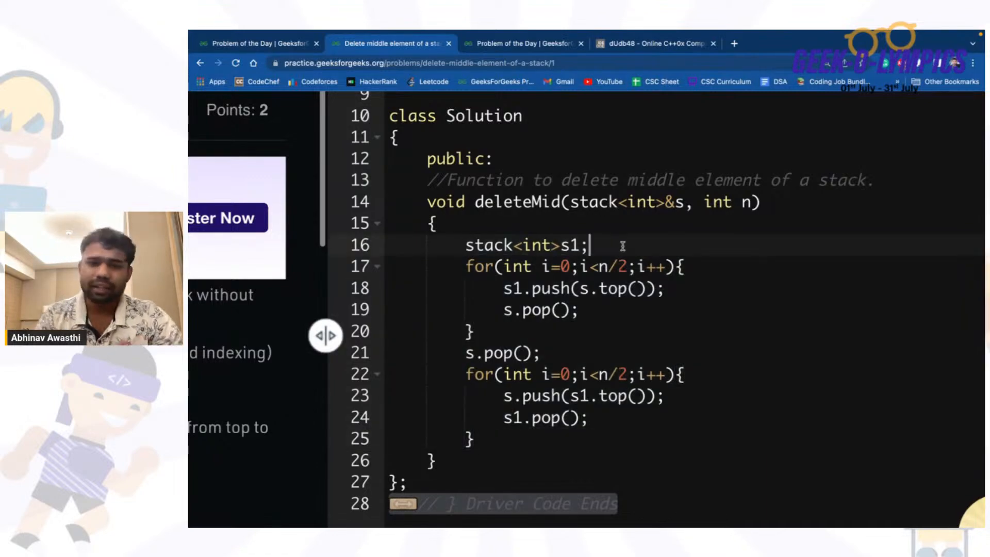
click(265, 43)
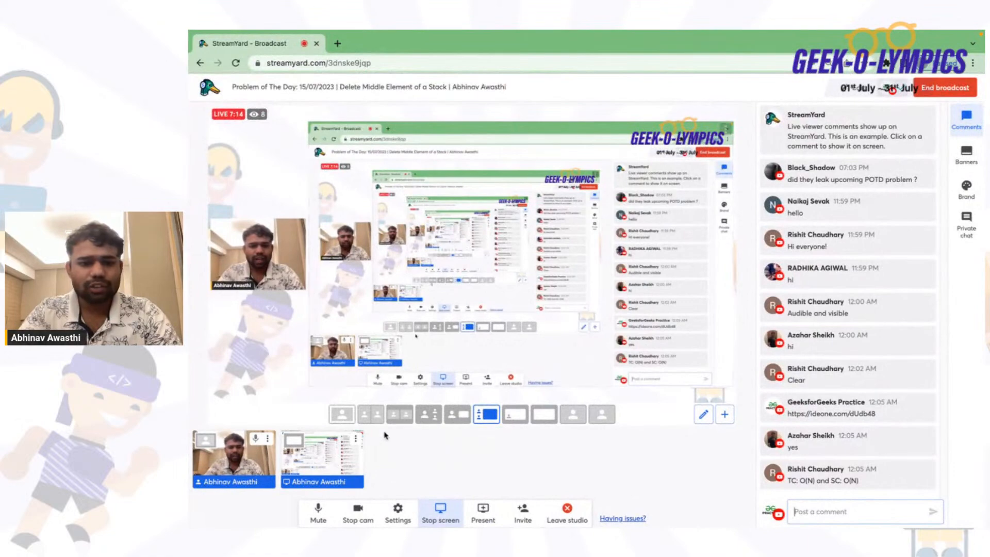